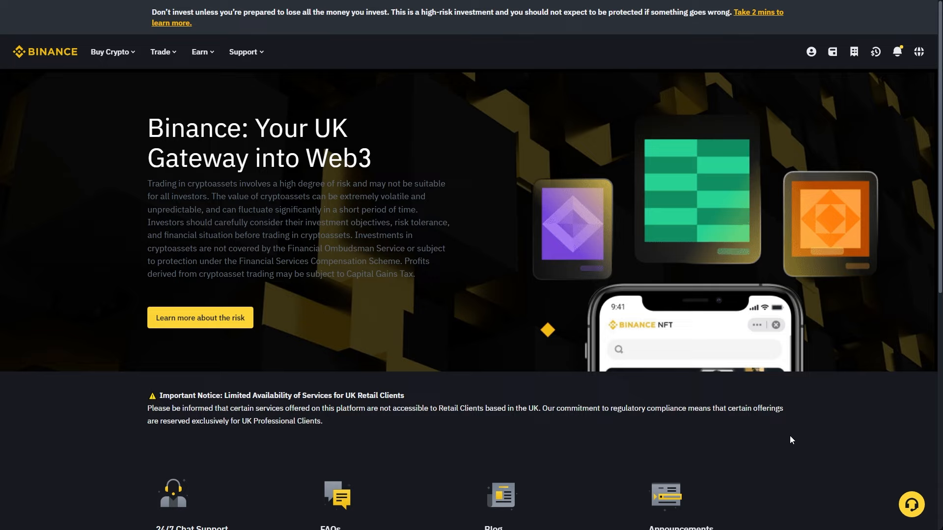
mouse_move(533, 487)
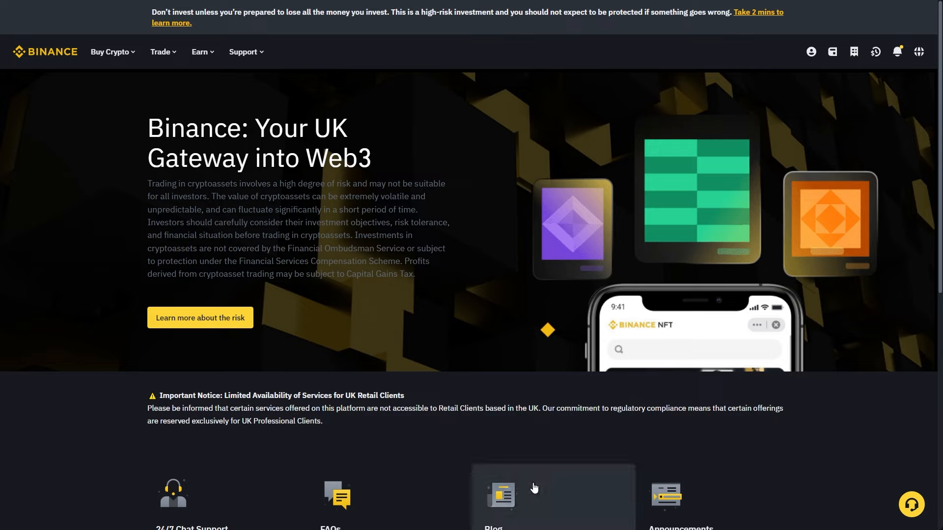
mouse_move(489, 267)
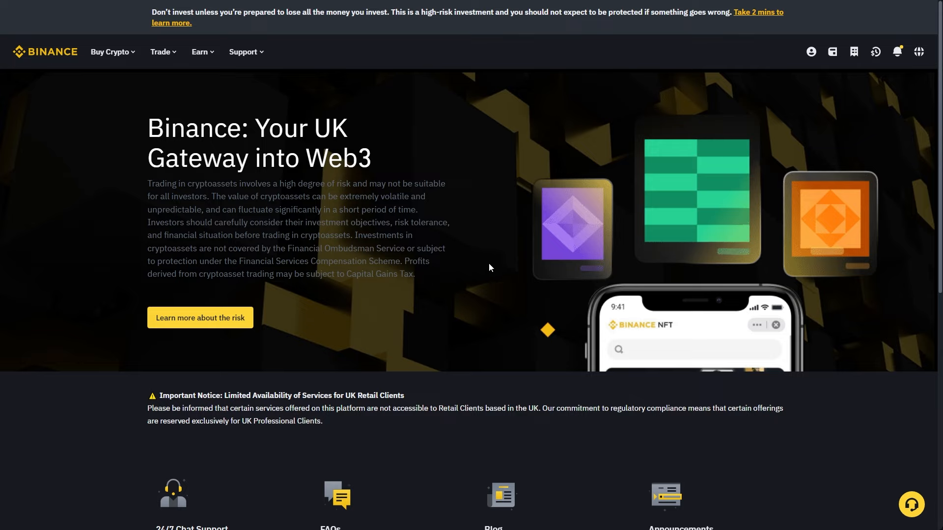
Open the Wallet dropdown in Binance's top bar to list the wallet pages.
left_click(832, 52)
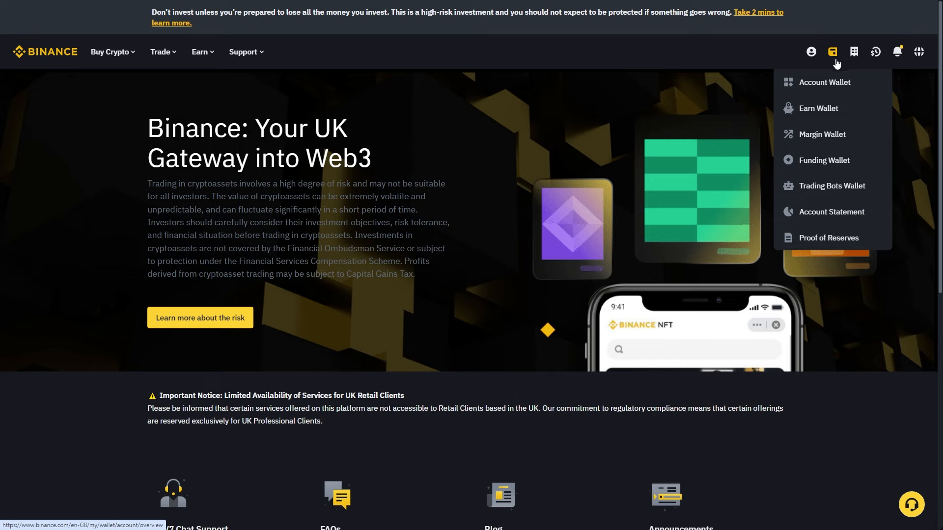
Open the Spot wallet overview and bring up the Fund Your Wallet panel via Deposit.
left_click(824, 82)
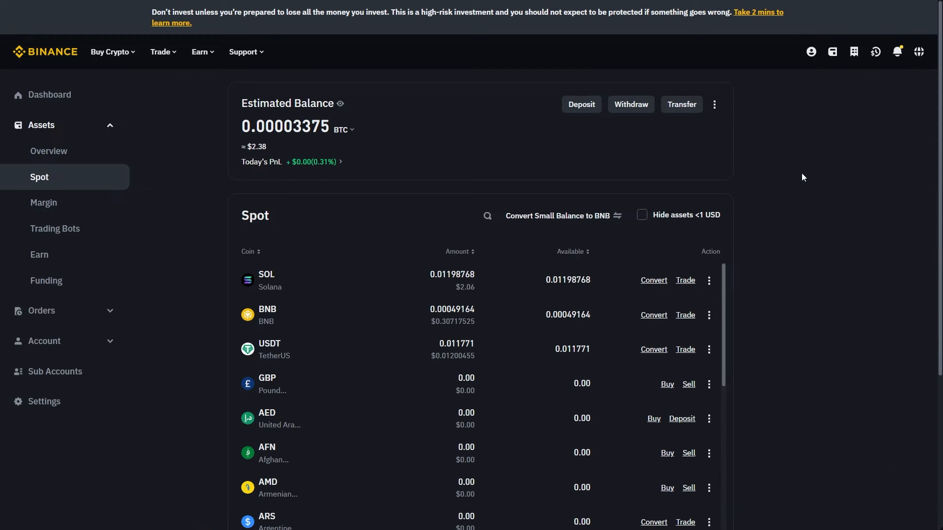
mouse_move(599, 147)
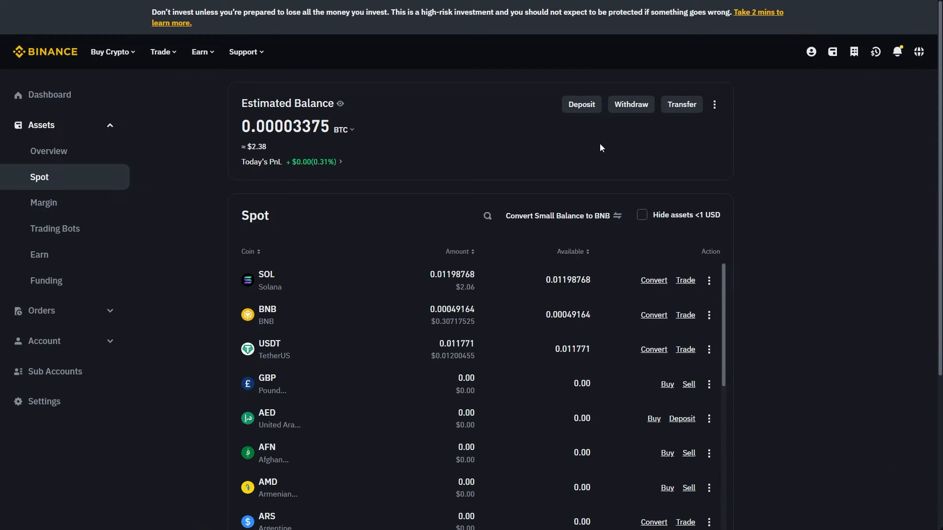
mouse_move(580, 104)
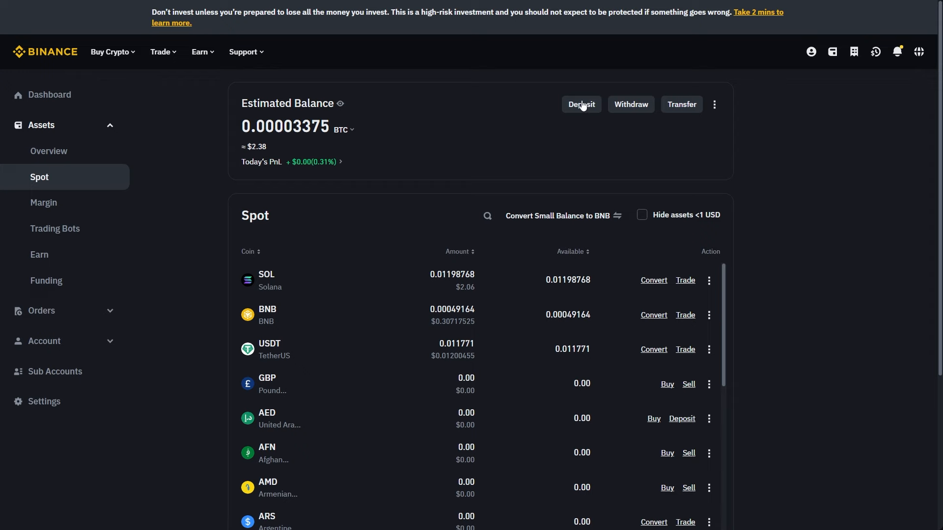
left_click(579, 104)
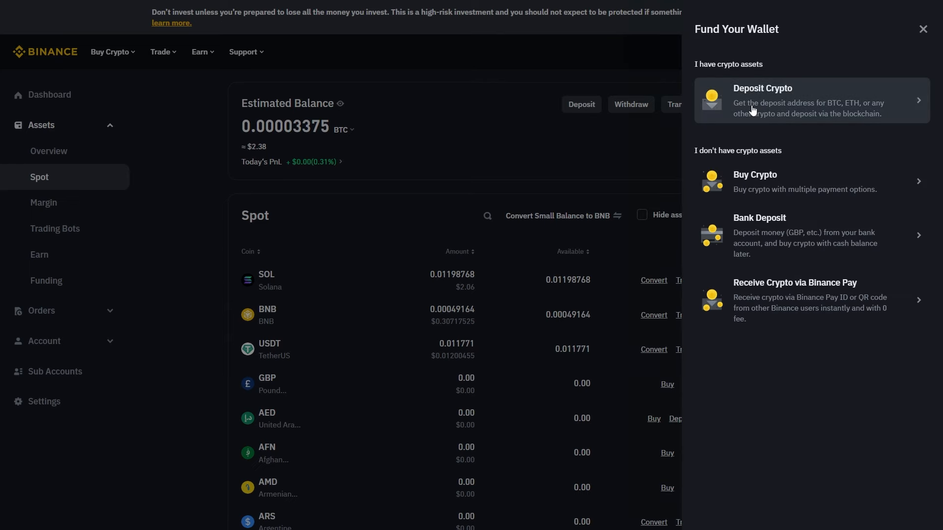
Choose Deposit Crypto and select SOL (Solana) from the coin list.
left_click(761, 100)
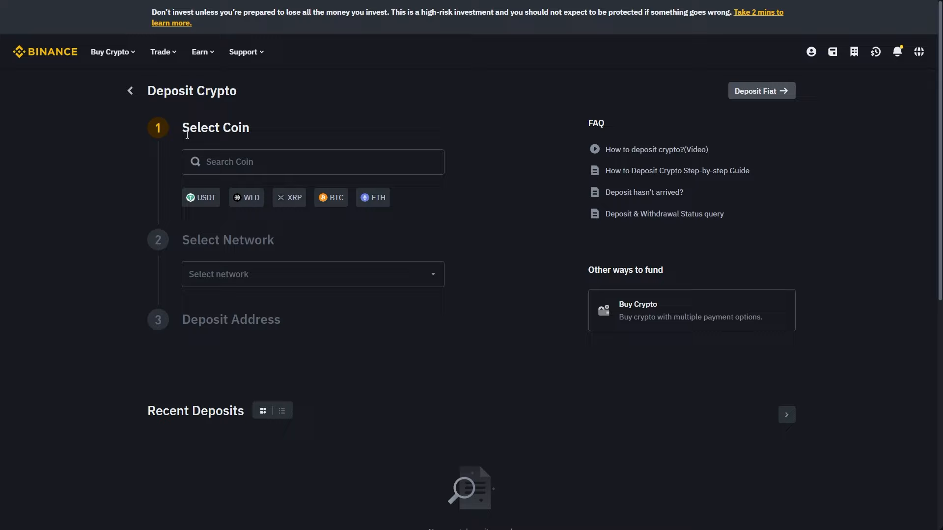
mouse_move(291, 139)
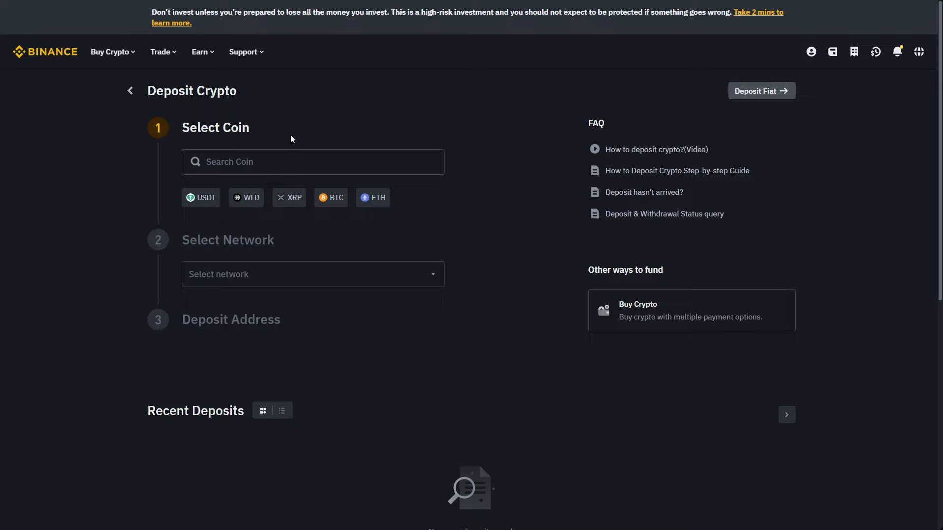
mouse_move(293, 139)
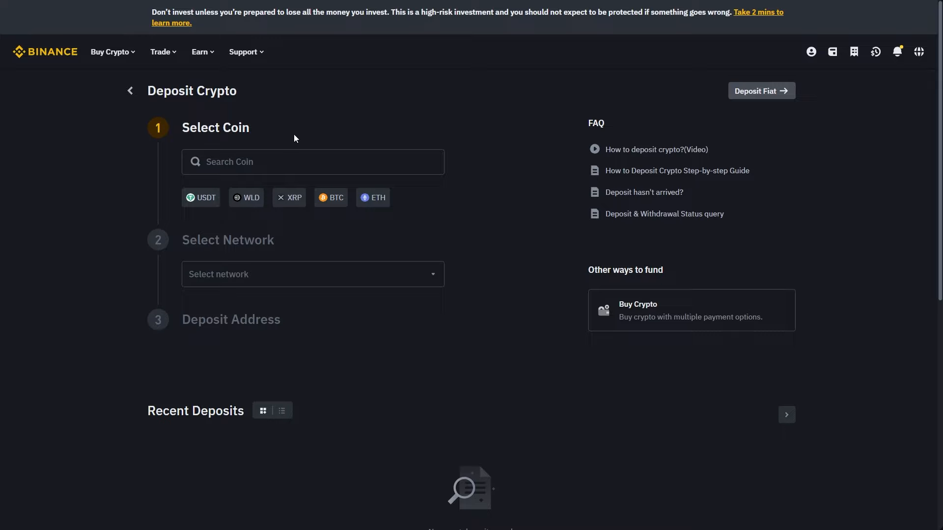
left_click(312, 161)
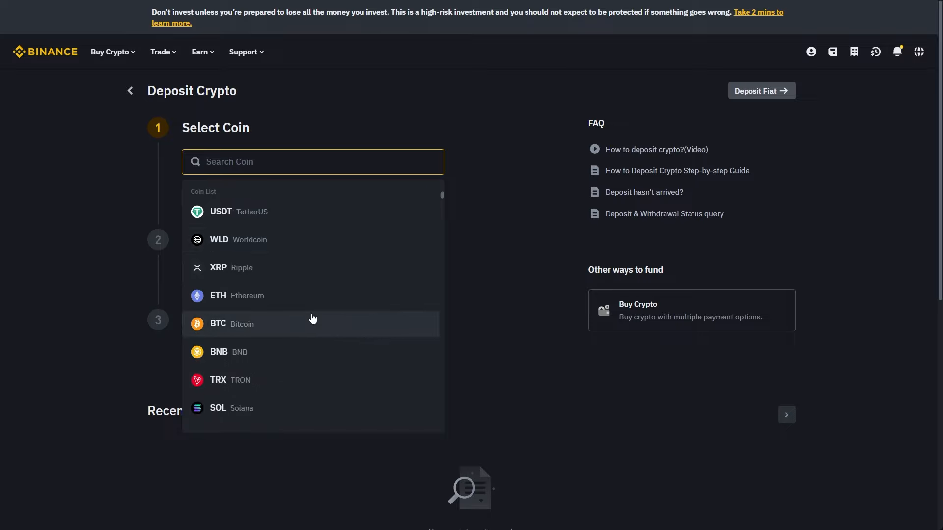
scroll("down", 3)
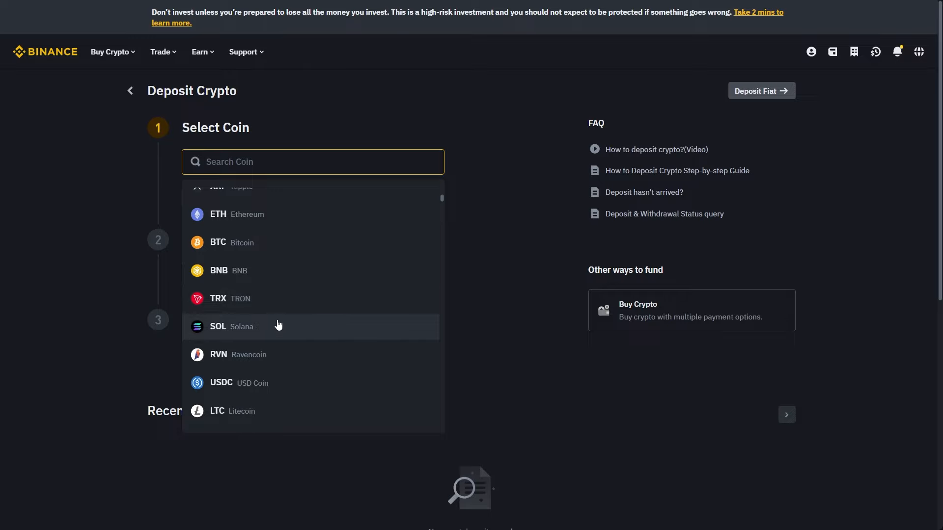
left_click(228, 326)
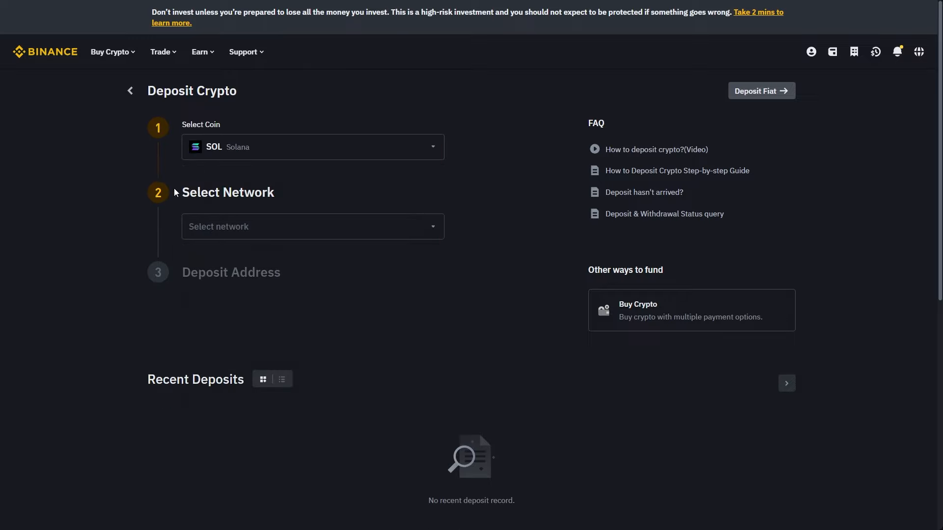
mouse_move(291, 200)
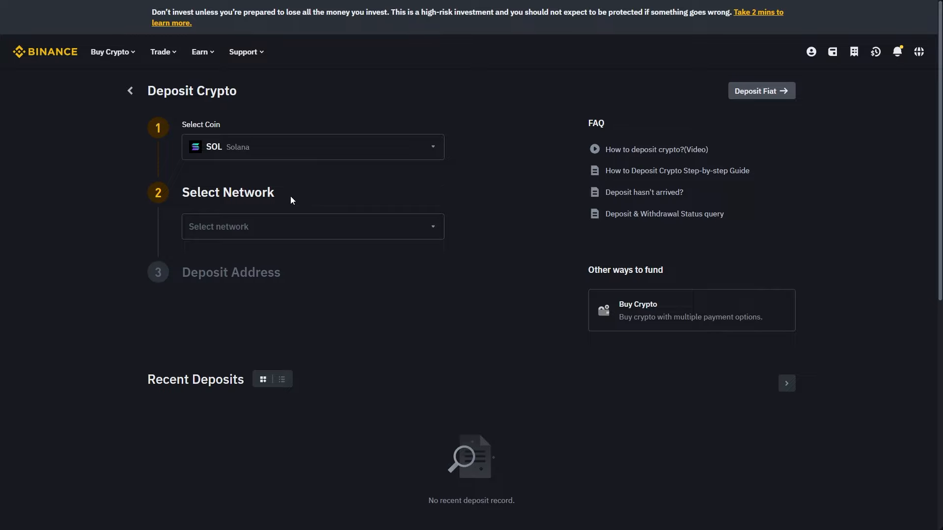
Set the deposit network to SOL Solana and copy the displayed deposit address.
left_click(312, 227)
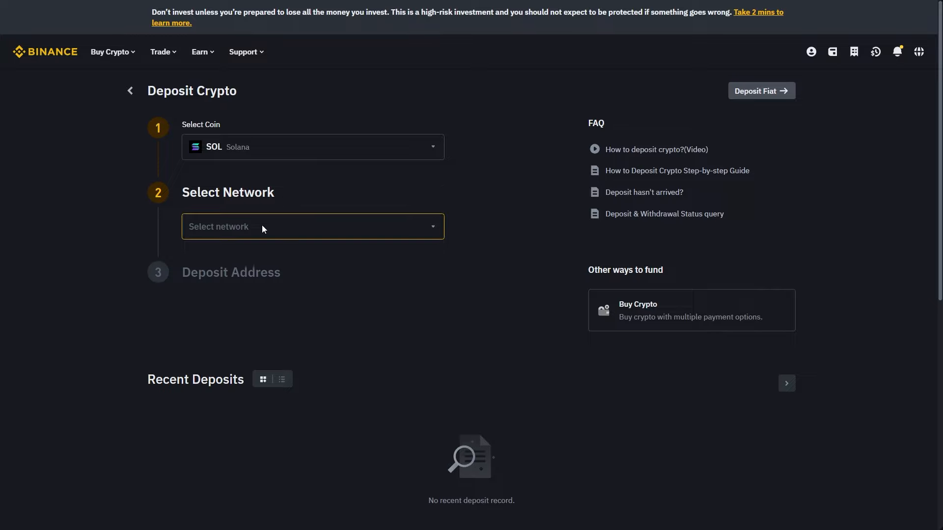
left_click(313, 226)
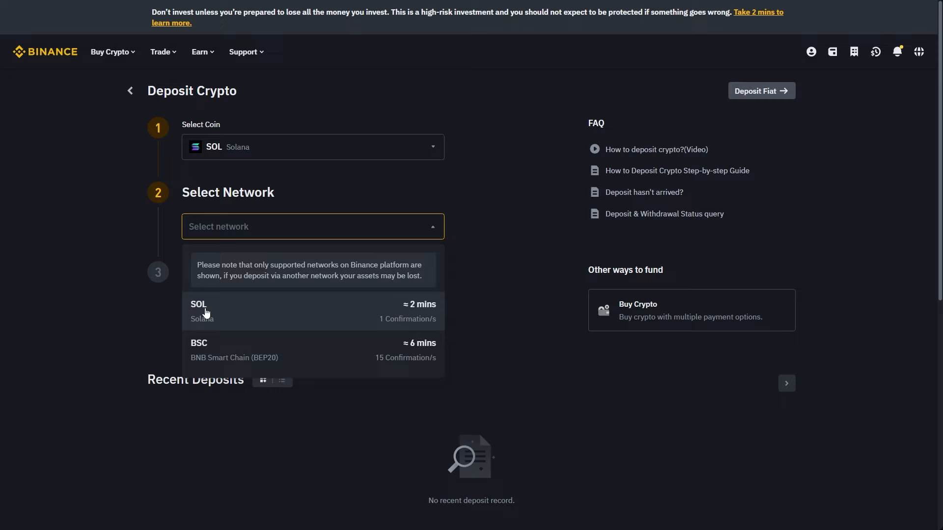
left_click(199, 311)
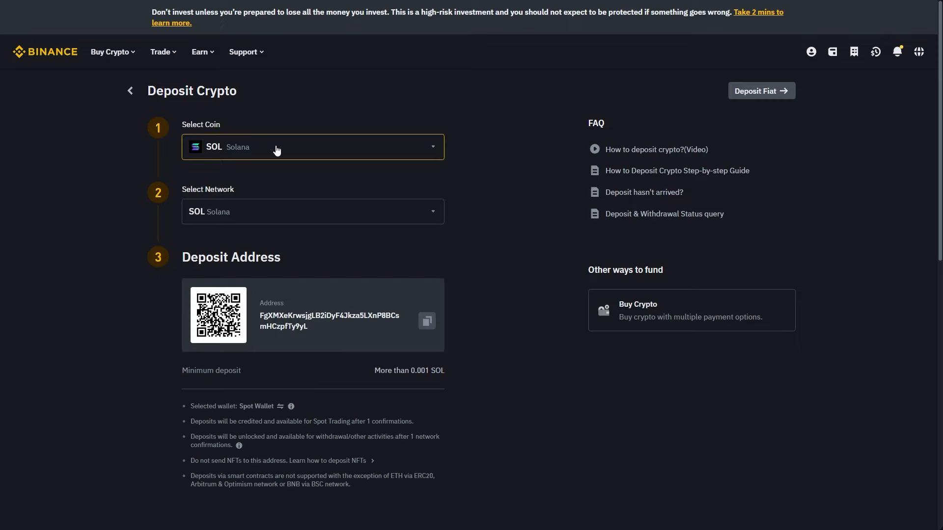
left_click(312, 211)
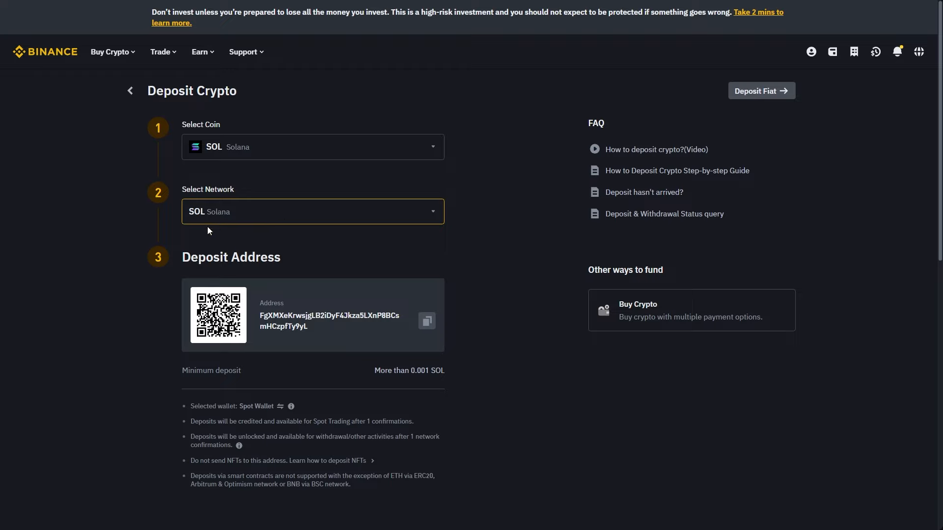
double_click(329, 315)
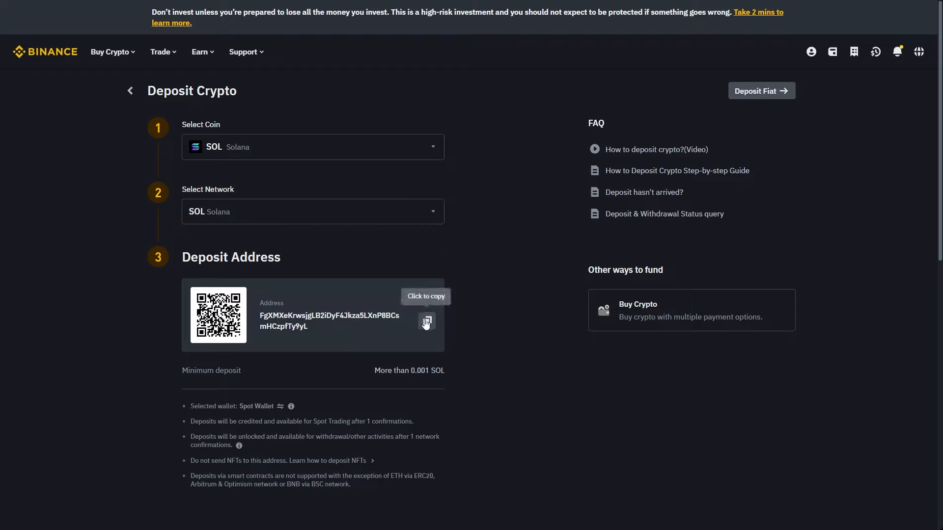
left_click(426, 322)
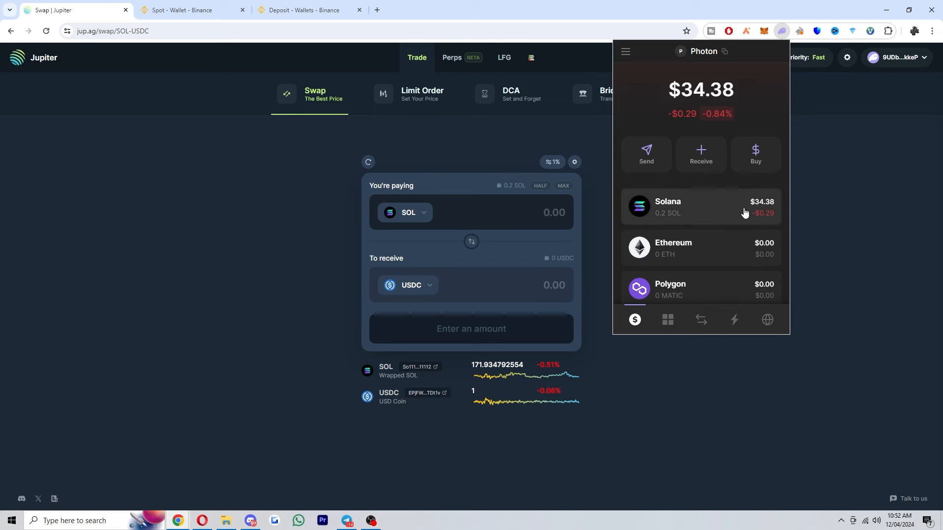
mouse_move(678, 224)
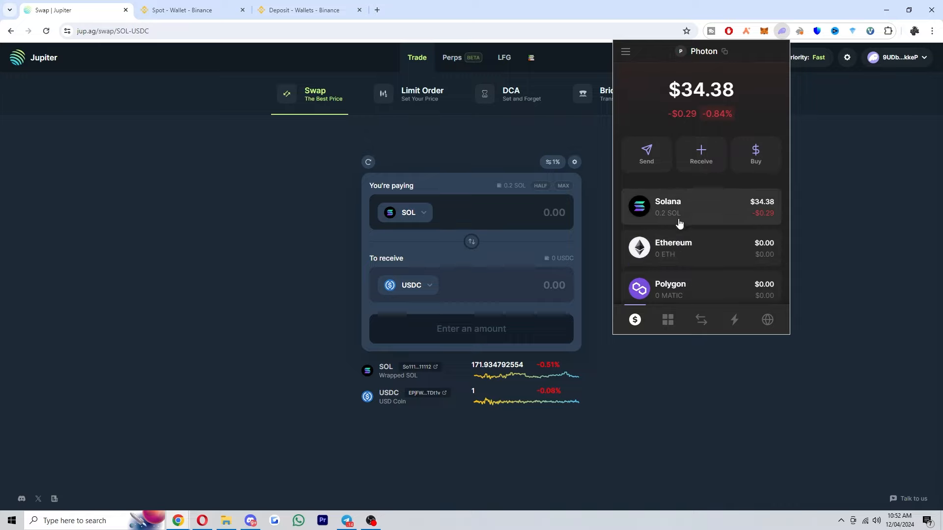
mouse_move(662, 219)
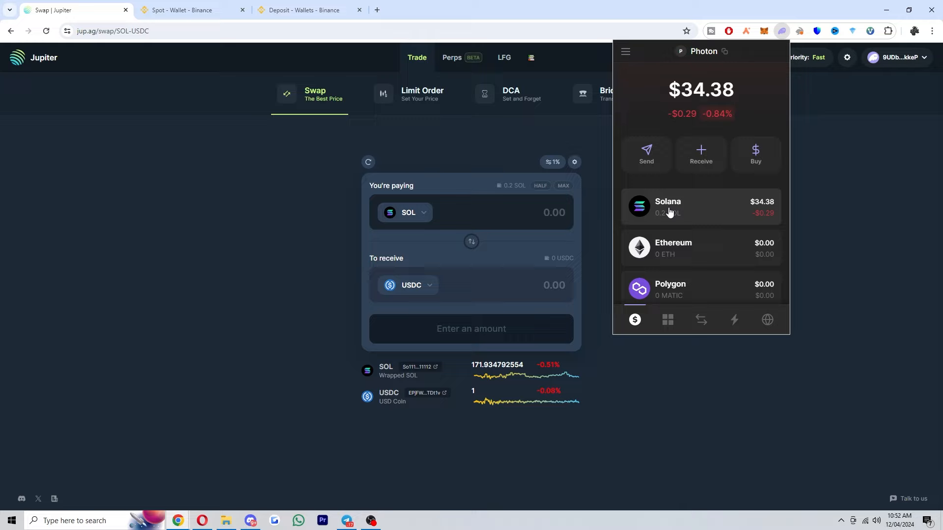
Open the 0.2 SOL Solana holding in Phantom and start a Send SOL transfer.
left_click(668, 207)
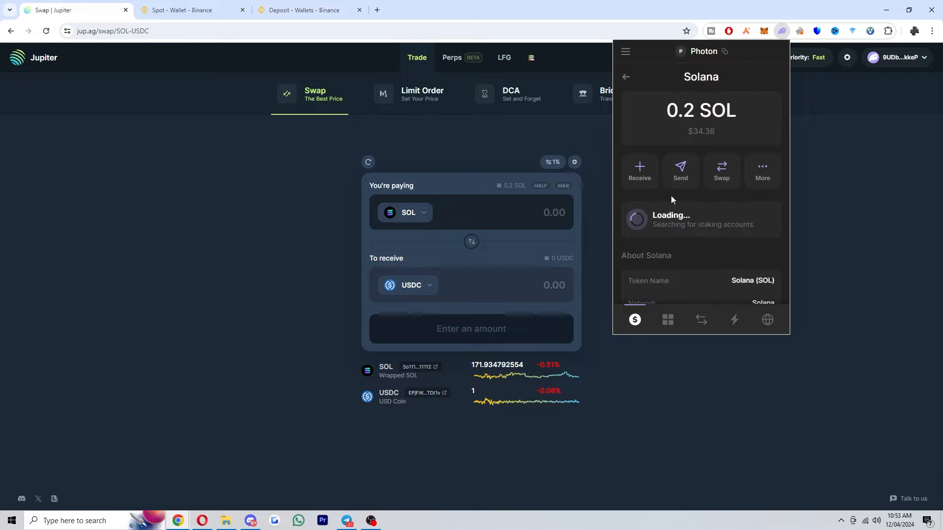
left_click(680, 171)
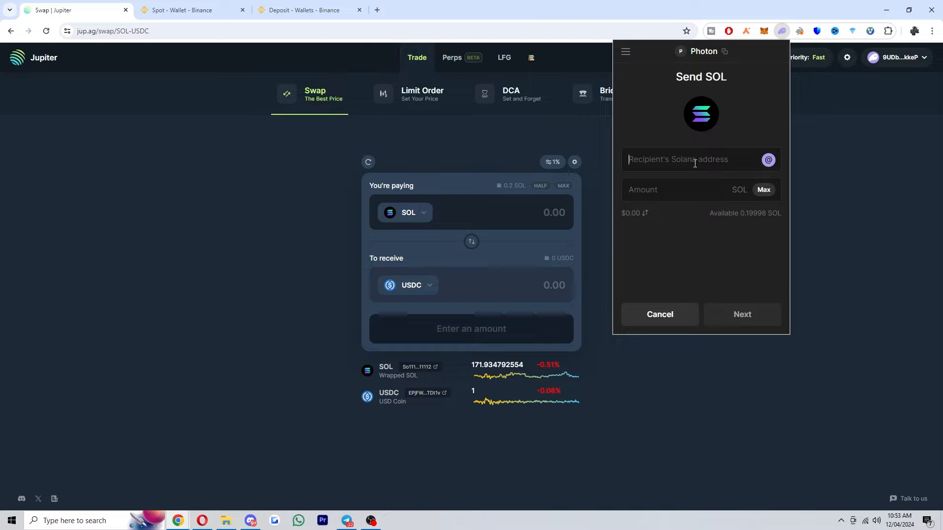
type("FgXMXeKrwsjgLB2iDyF4Jkza5LXnP8BCsmHCzpfTy9yL")
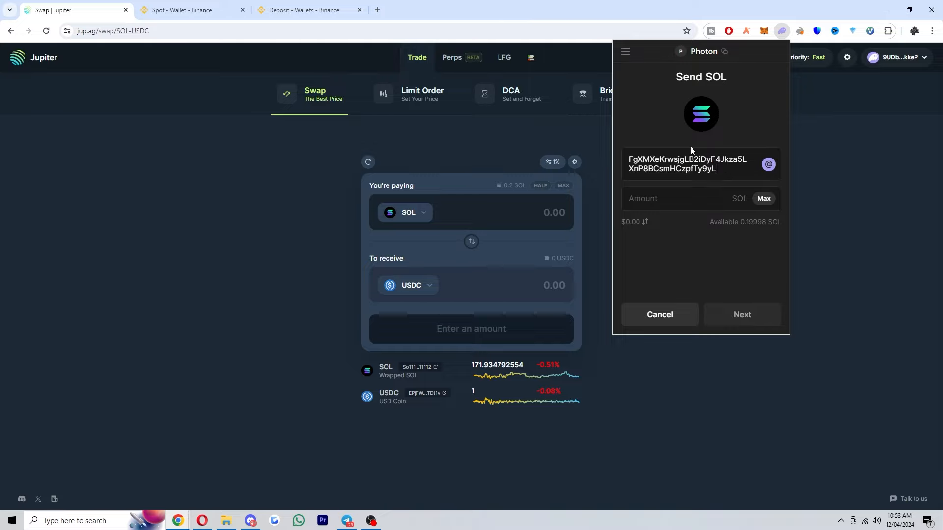
type("0.1")
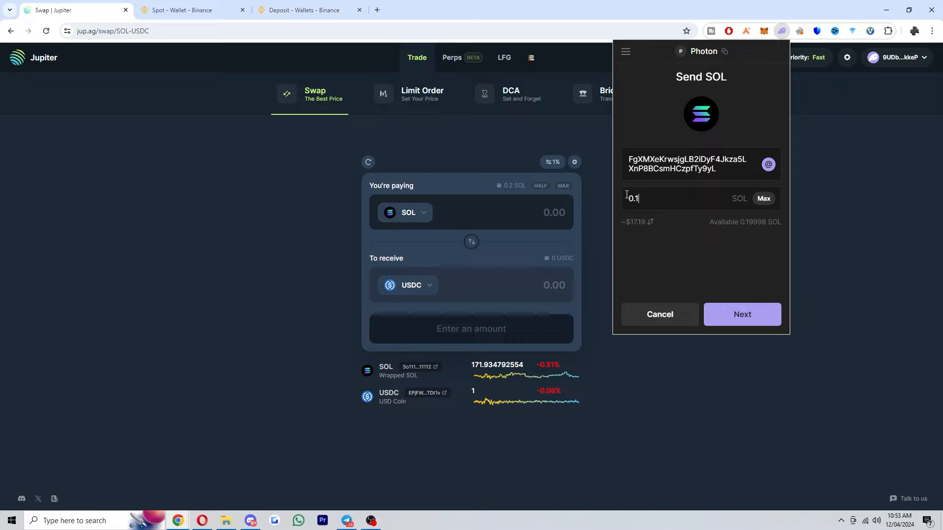
left_click(741, 314)
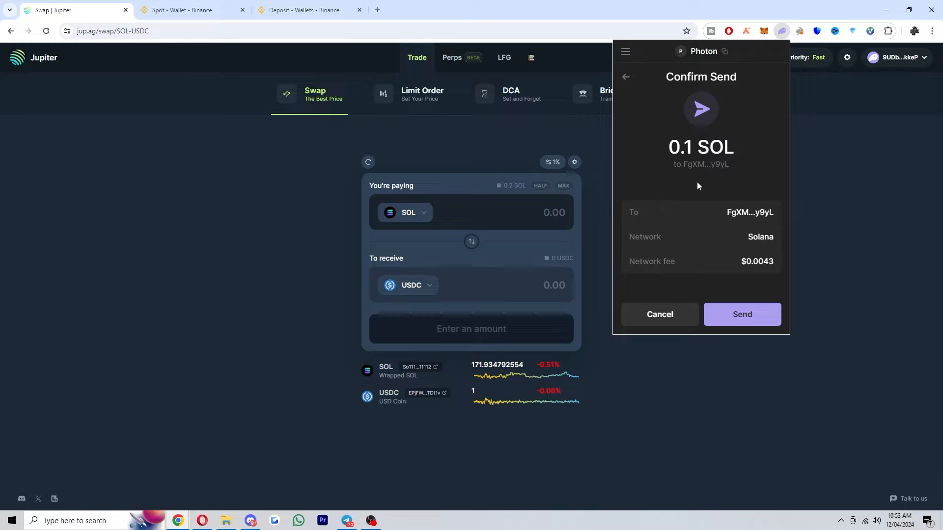
mouse_move(717, 210)
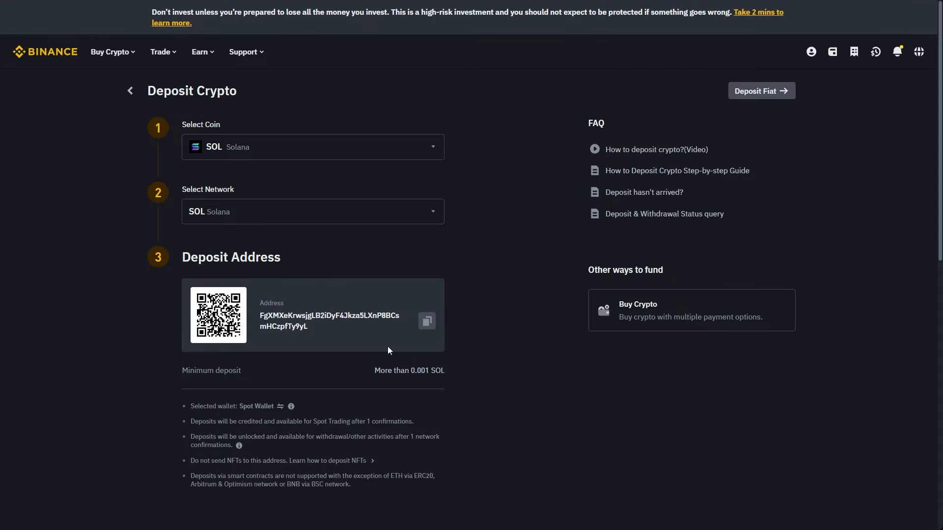
Scroll Binance's deposit page down to Recent Deposits to await the 0.1 SOL.
scroll("down", 3)
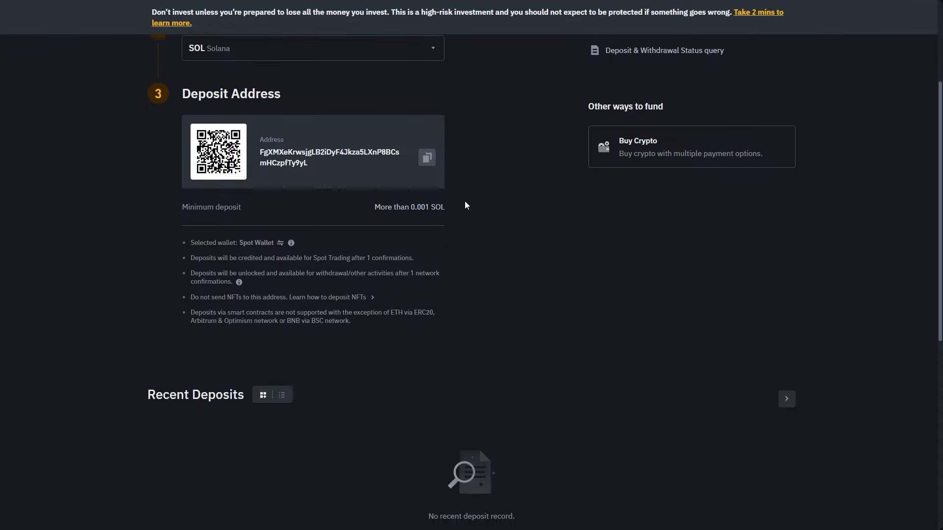
scroll("down", 3)
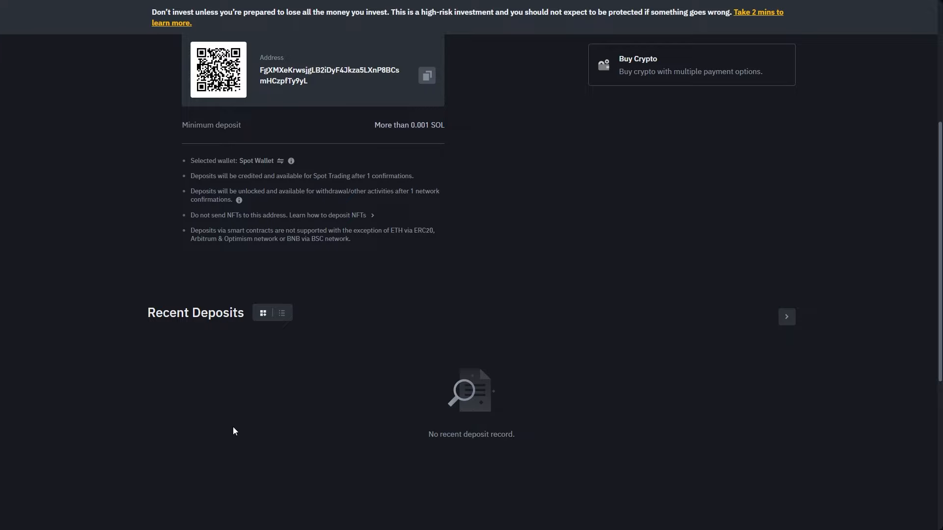